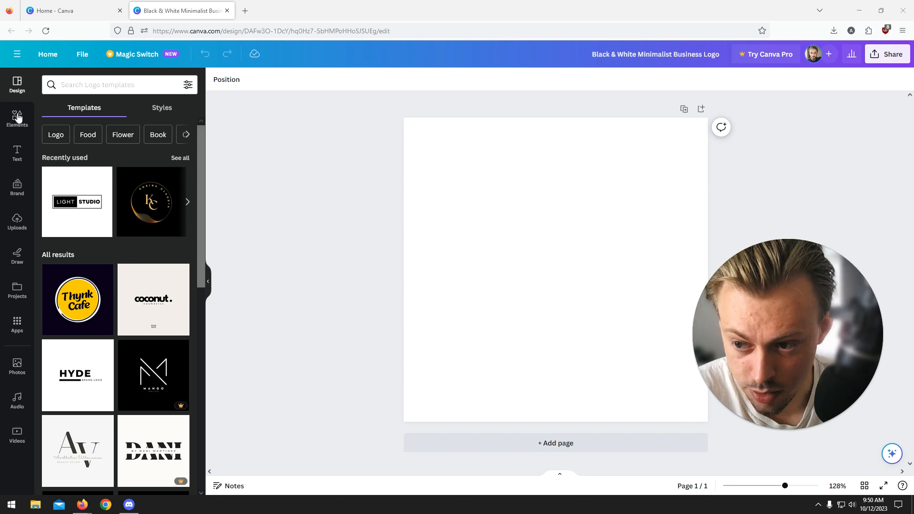
Step: Search the Elements library for 'illustration' graphics
{"action": "left_click", "coordinate": [17, 118]}
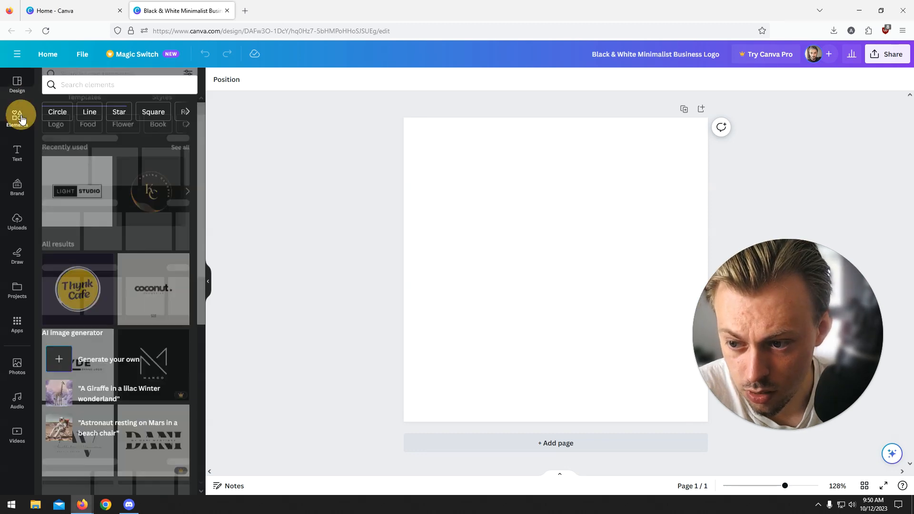
{"action": "left_click", "coordinate": [18, 119]}
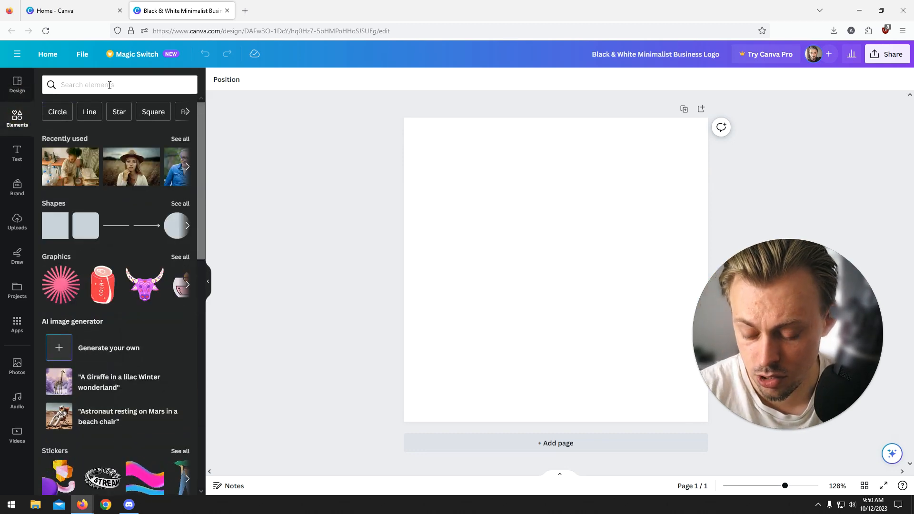
{"action": "type", "text": "illustration"}
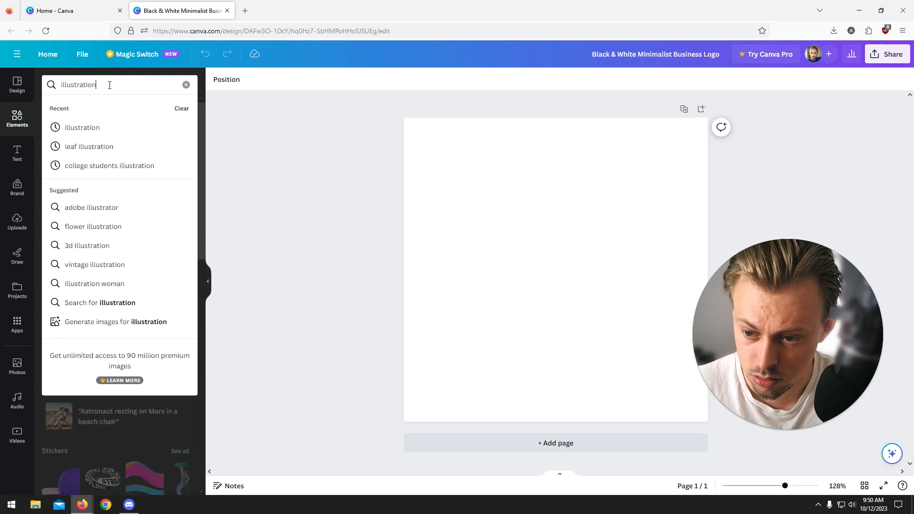
{"action": "key", "text": "Return"}
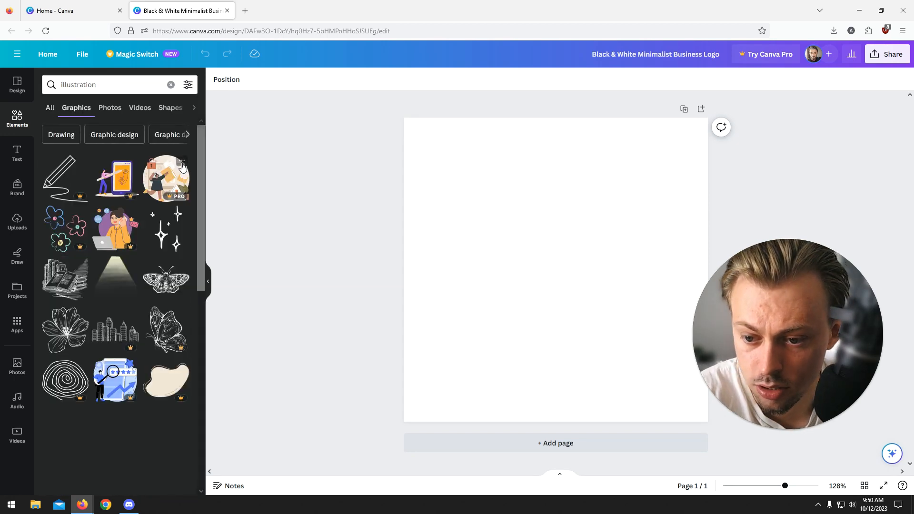
Step: Add the black three-stroke burst doodle from the results to the logo page
{"action": "scroll", "scroll_direction": "down", "scroll_amount": 3}
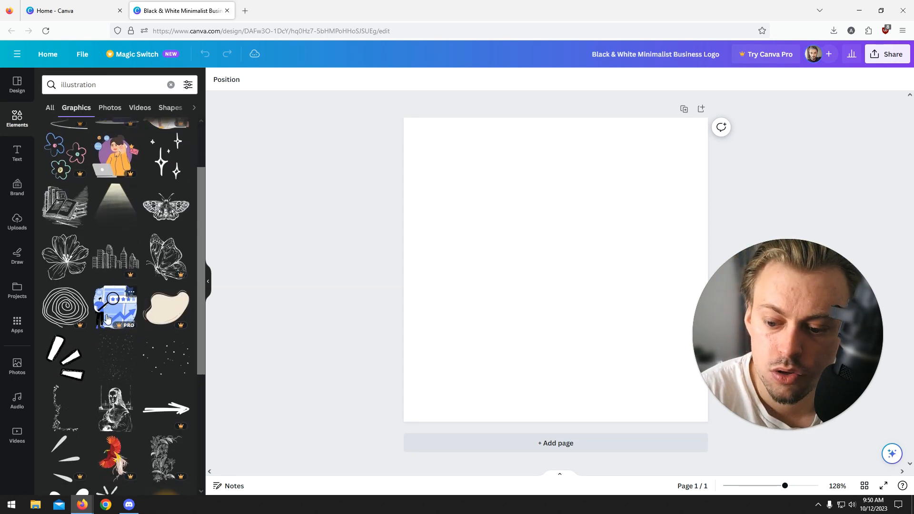
{"action": "scroll", "scroll_direction": "down", "scroll_amount": 3}
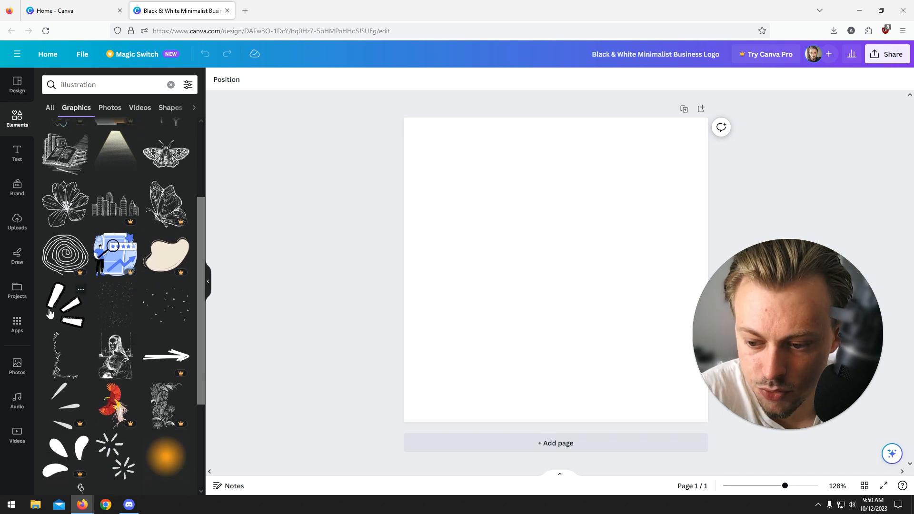
{"action": "left_click", "coordinate": [66, 304]}
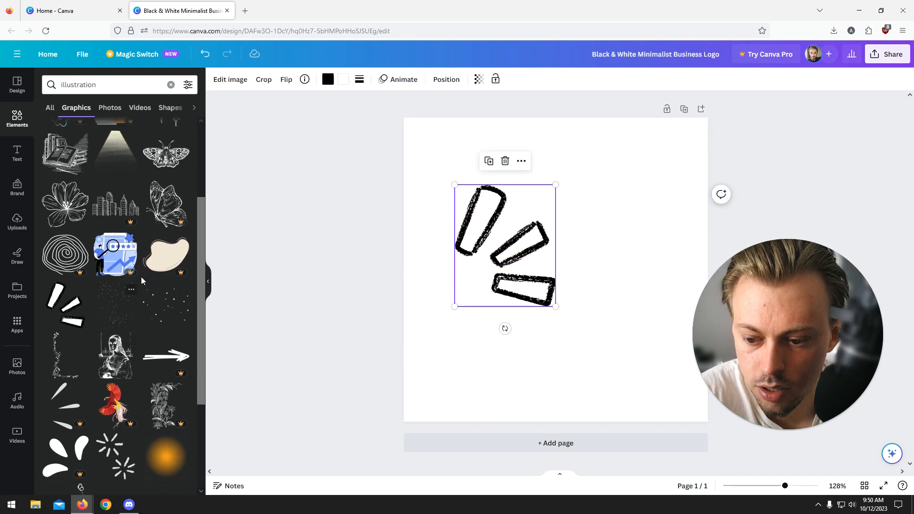
{"action": "mouse_move", "coordinate": [164, 313]}
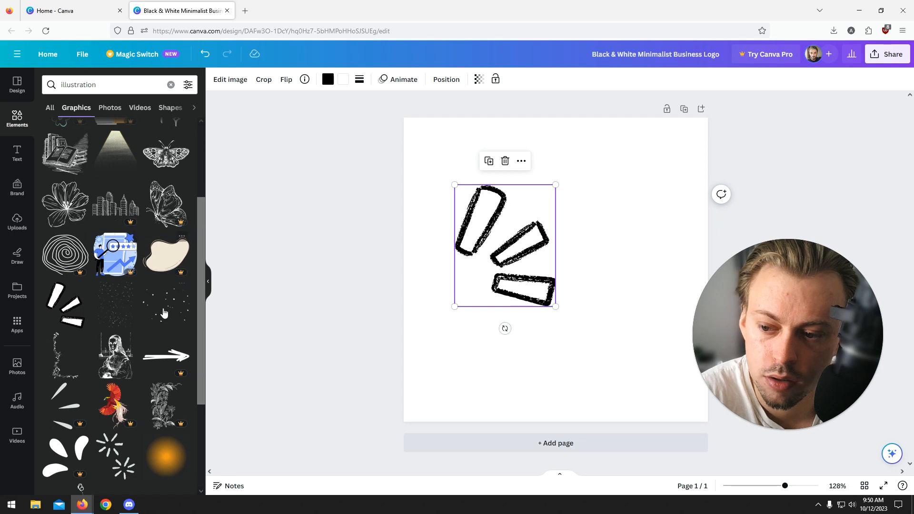
{"action": "scroll", "scroll_direction": "up", "scroll_amount": 3}
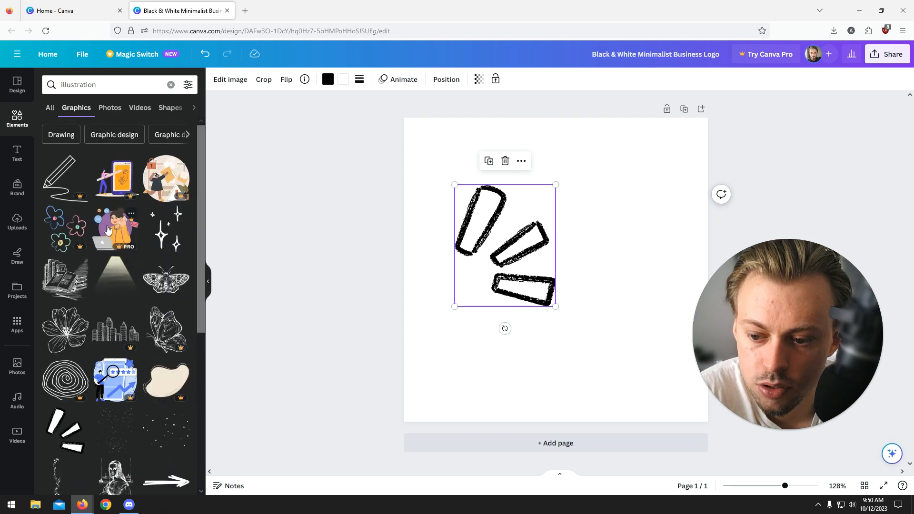
Step: Place the watermarked Pro woman-on-phone illustration, check Share options, then clear the page
{"action": "left_click", "coordinate": [115, 228]}
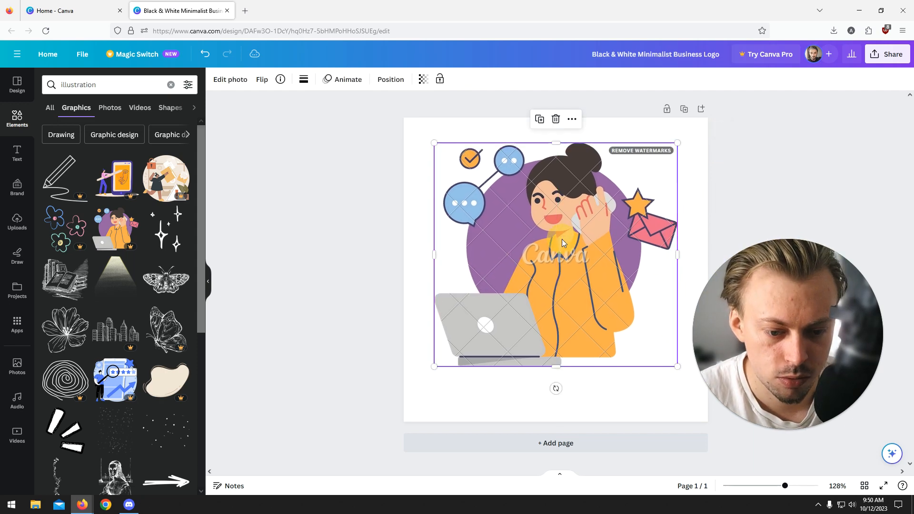
{"action": "left_click", "coordinate": [886, 53]}
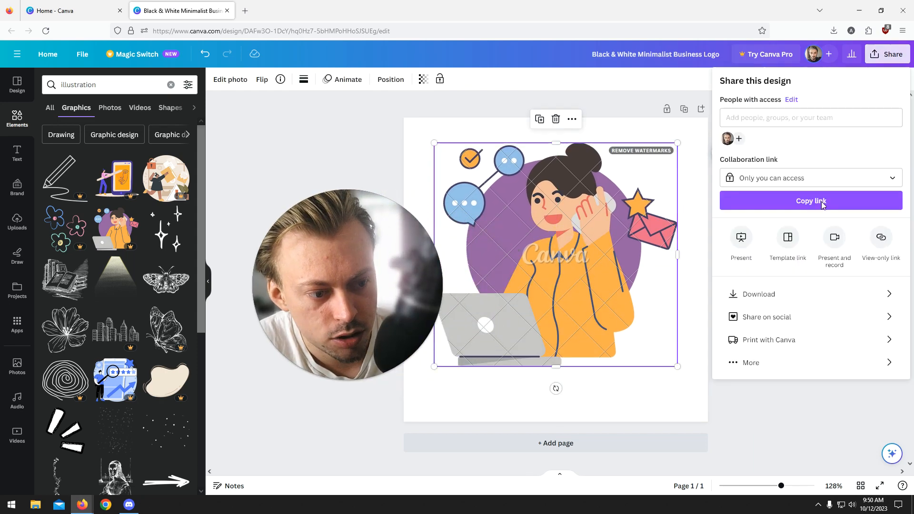
{"action": "left_click", "coordinate": [809, 201]}
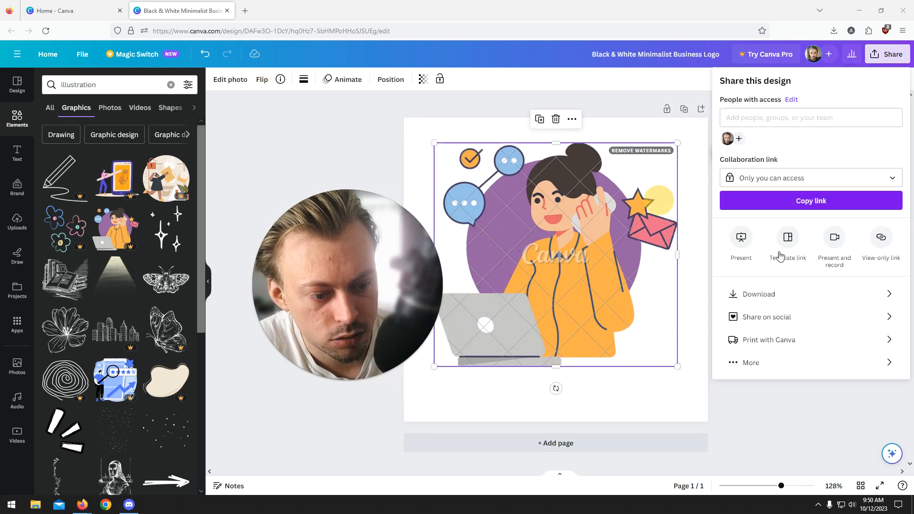
{"action": "left_click", "coordinate": [759, 294]}
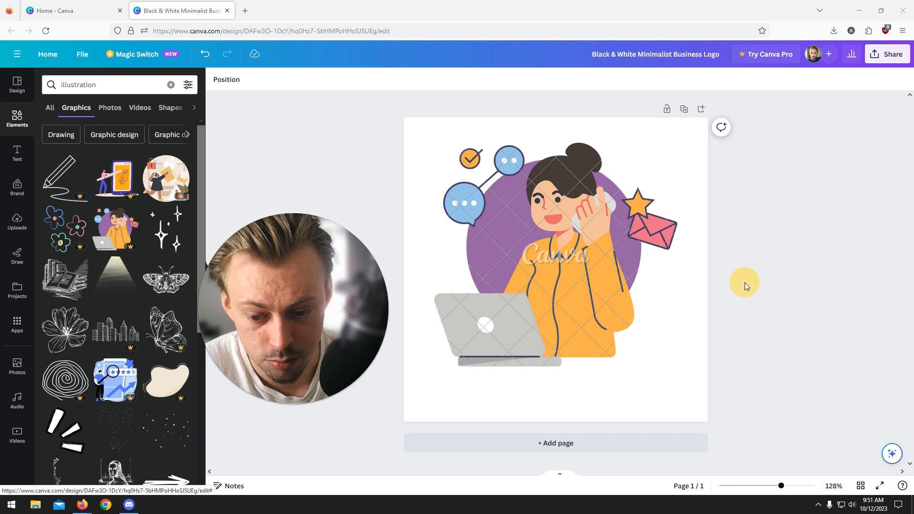
{"action": "left_click", "coordinate": [612, 259]}
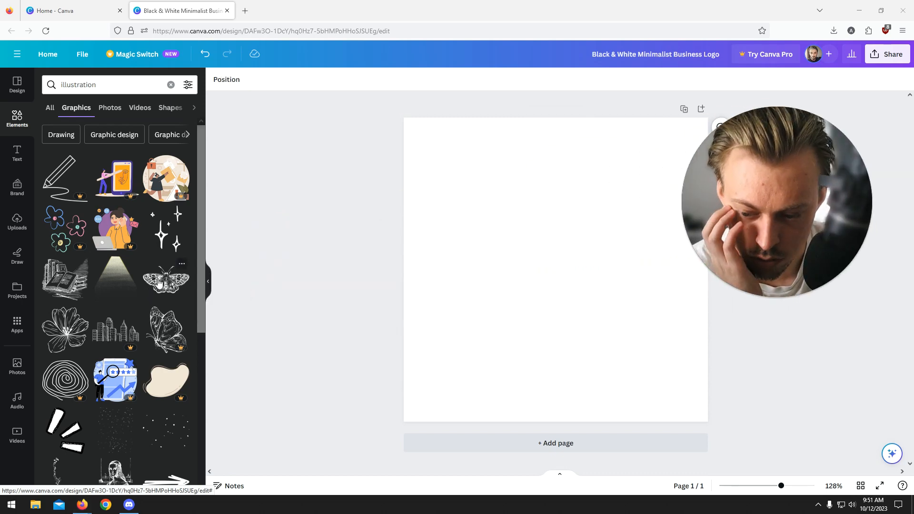
Step: Add the black line-drawn flower graphic and resize it slightly smaller near the center
{"action": "left_click", "coordinate": [65, 328]}
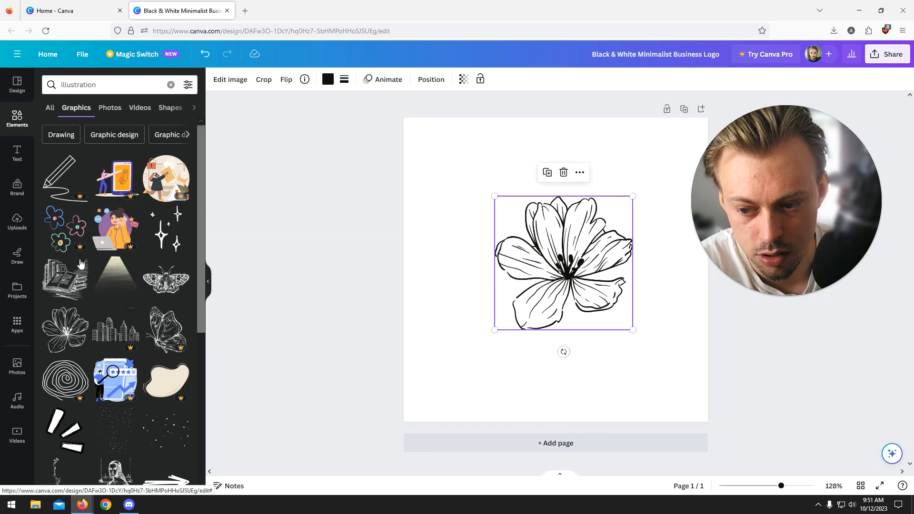
{"action": "mouse_move", "coordinate": [128, 287]}
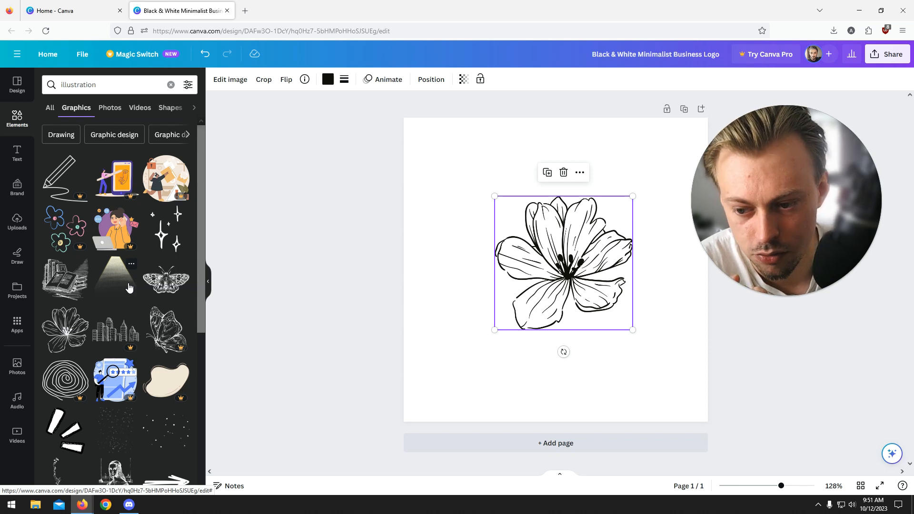
{"action": "mouse_move", "coordinate": [123, 324]}
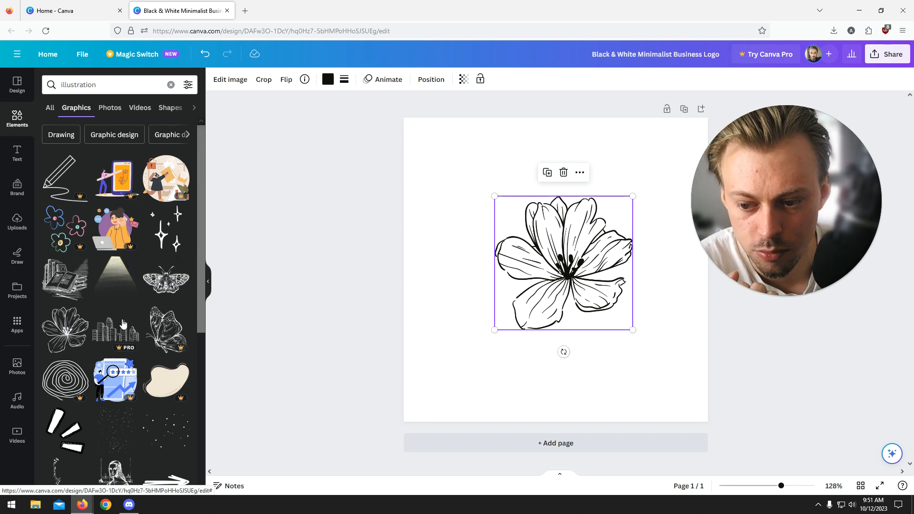
{"action": "mouse_move", "coordinate": [104, 285]}
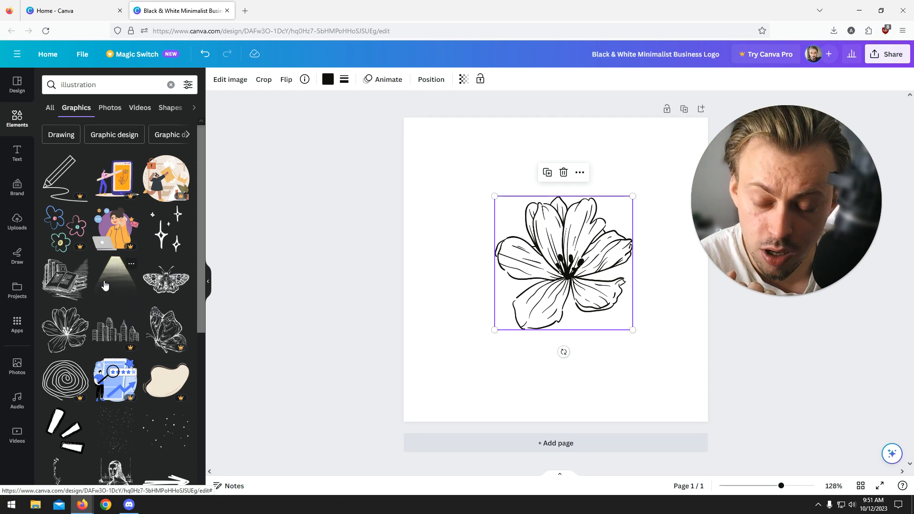
{"action": "scroll", "scroll_direction": "down", "scroll_amount": 3}
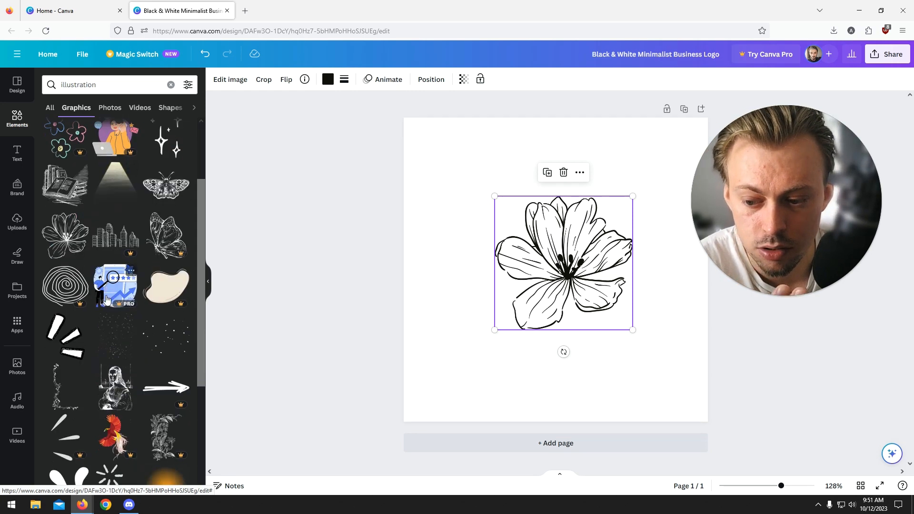
{"action": "scroll", "scroll_direction": "down", "scroll_amount": 3}
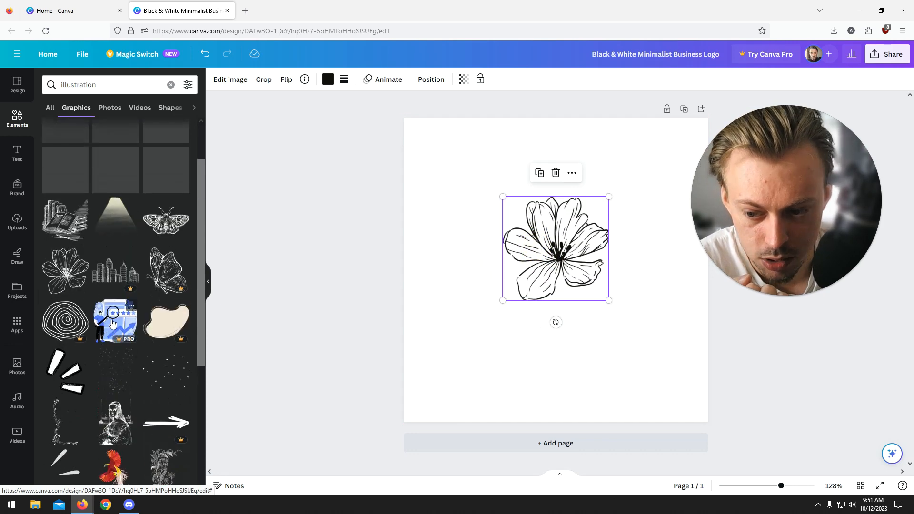
{"action": "scroll", "scroll_direction": "up", "scroll_amount": 3}
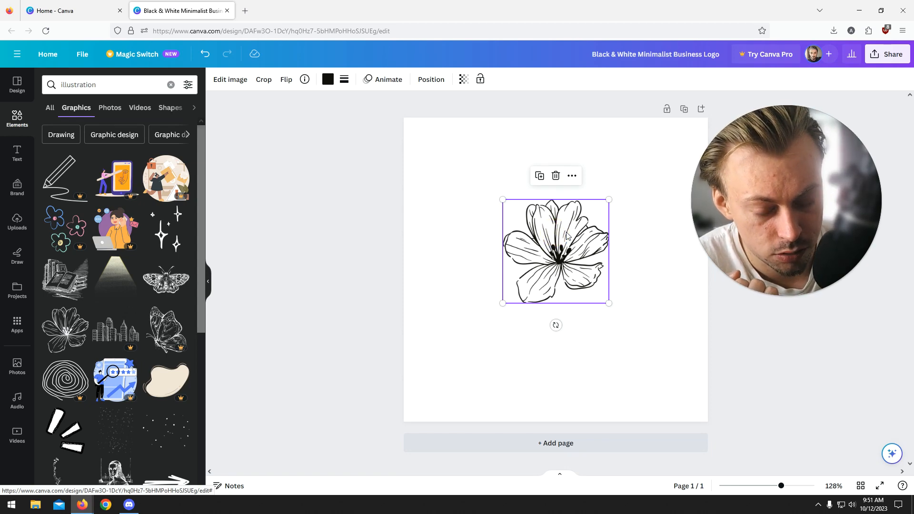
{"action": "left_click", "coordinate": [649, 296]}
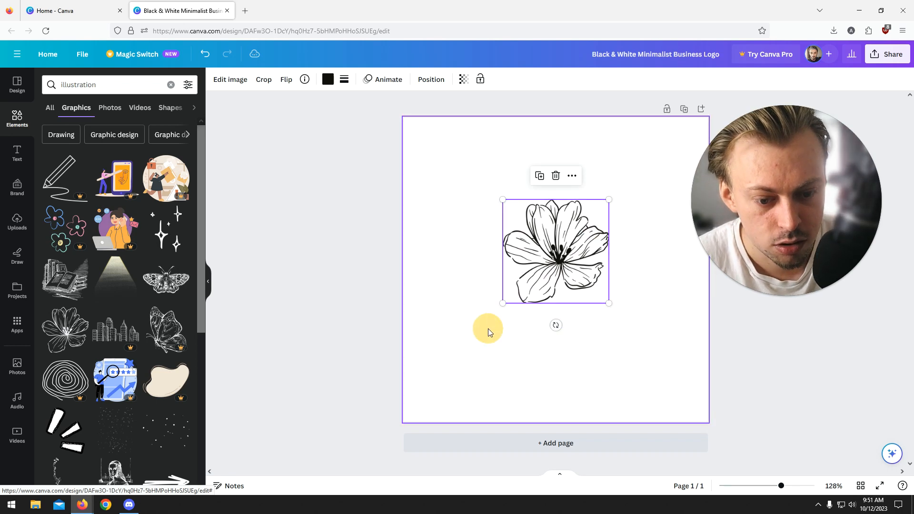
Step: Delete the flower illustration, leaving the page blank while browsing more illustration results
{"action": "left_click", "coordinate": [554, 175]}
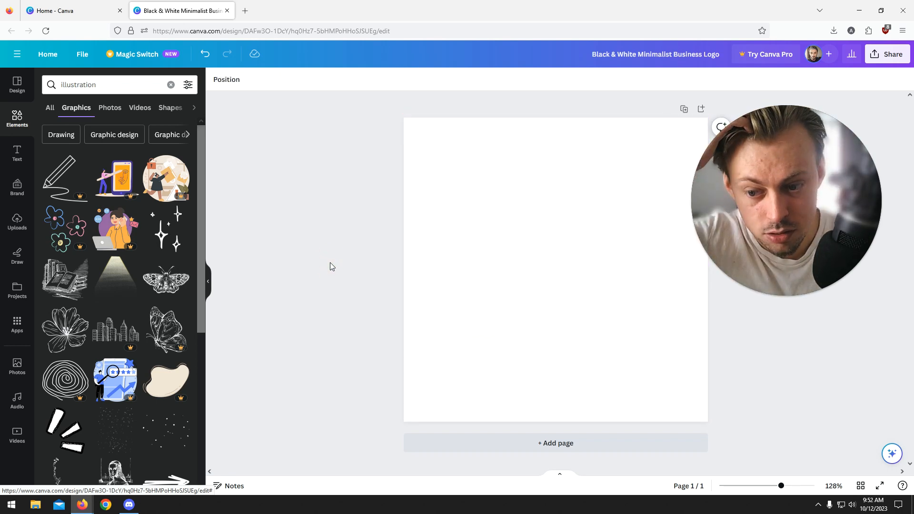
{"action": "mouse_move", "coordinate": [115, 229]}
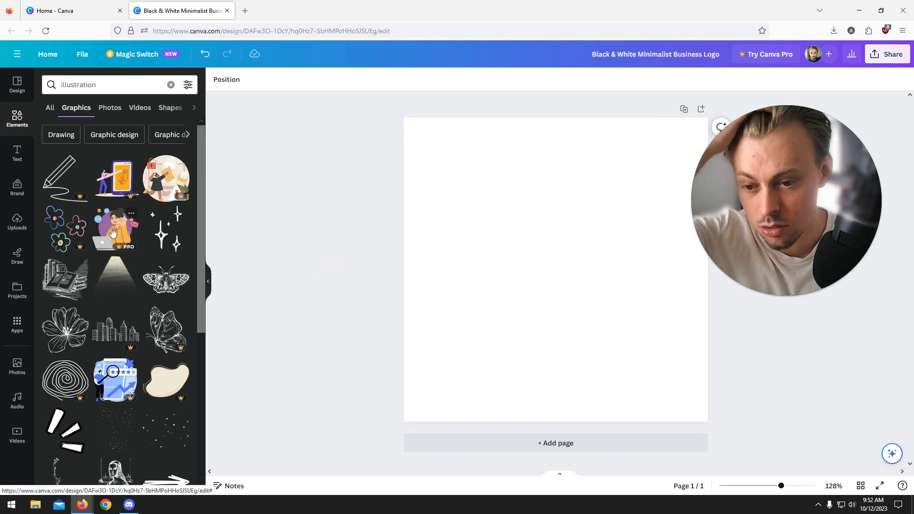
{"action": "mouse_move", "coordinate": [134, 179]}
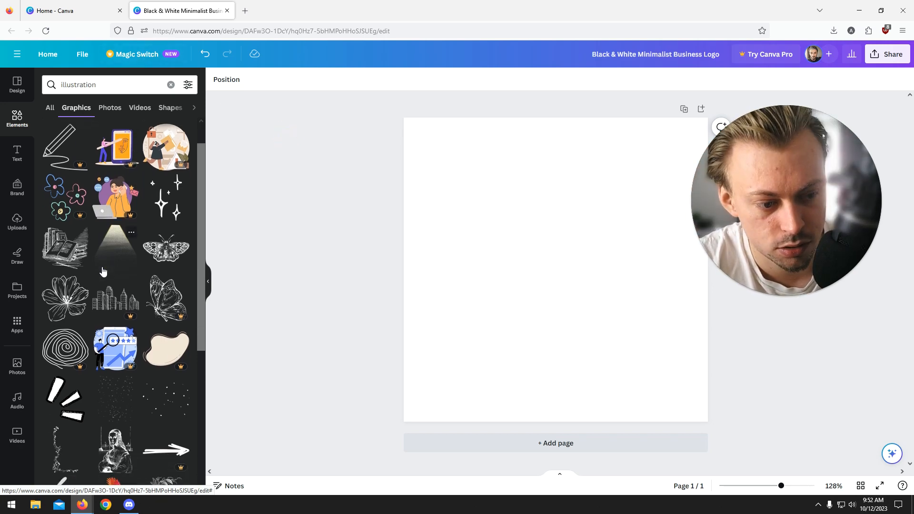
{"action": "scroll", "scroll_direction": "down", "scroll_amount": 3}
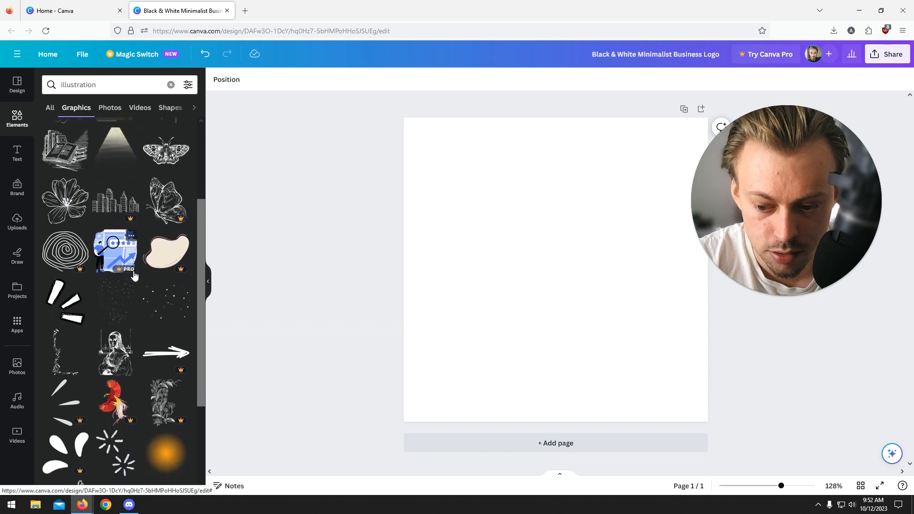
{"action": "scroll", "scroll_direction": "down", "scroll_amount": 3}
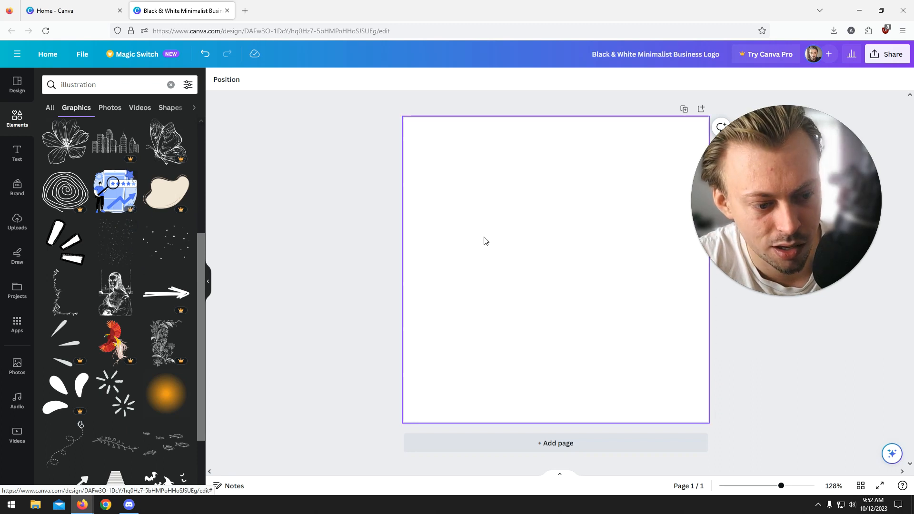
{"action": "left_click", "coordinate": [334, 178]}
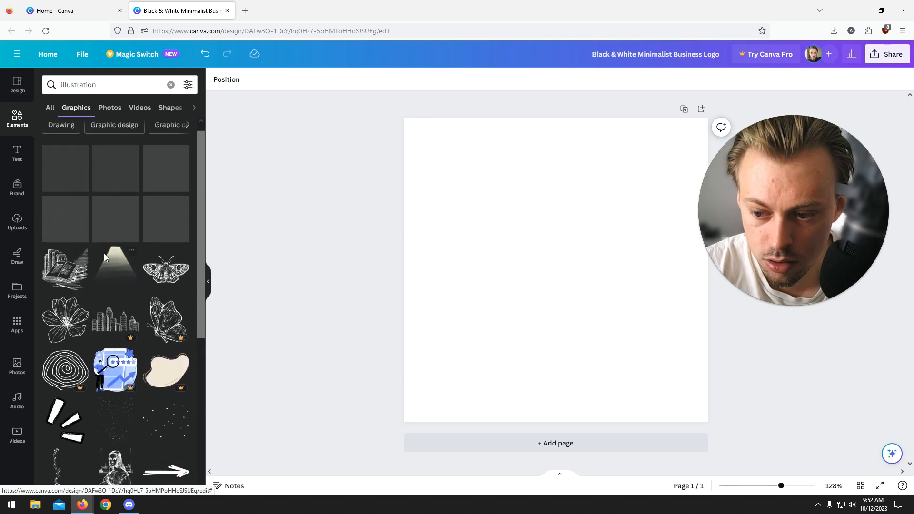
{"action": "scroll", "scroll_direction": "up", "scroll_amount": 3}
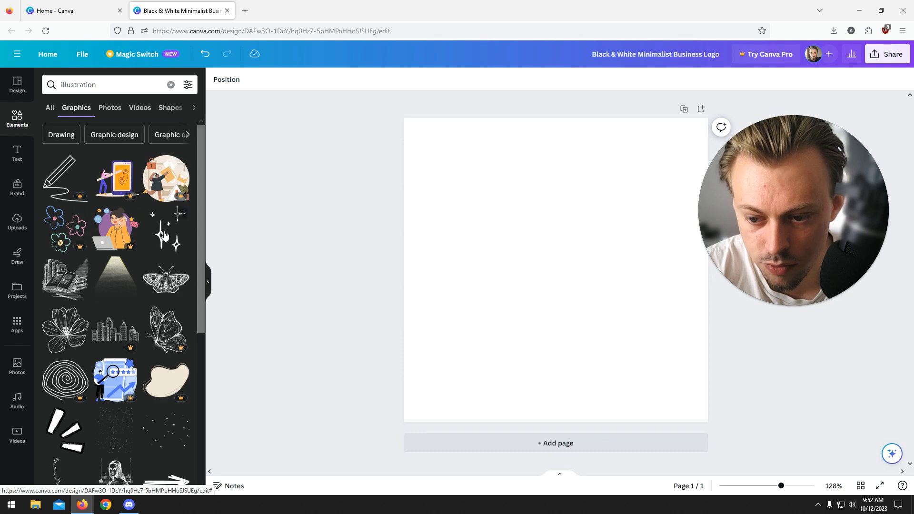
{"action": "left_click", "coordinate": [116, 228]}
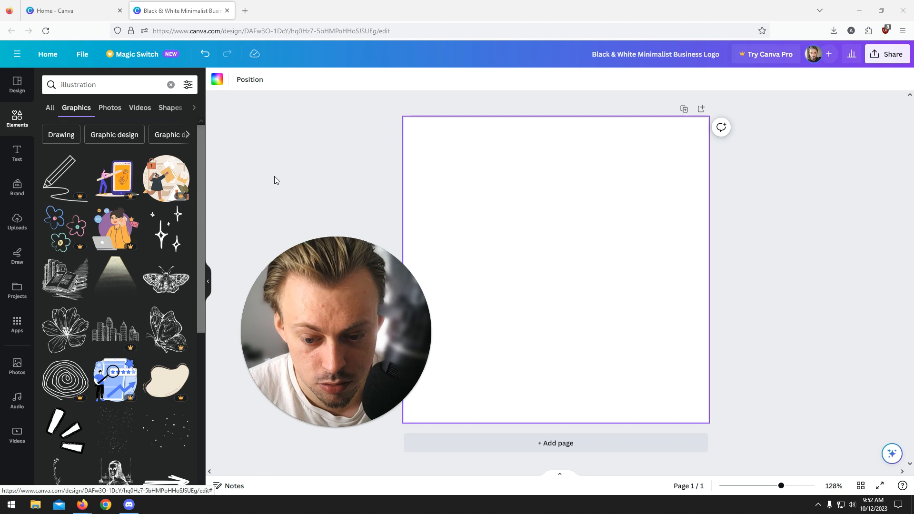
{"action": "mouse_move", "coordinate": [294, 211]}
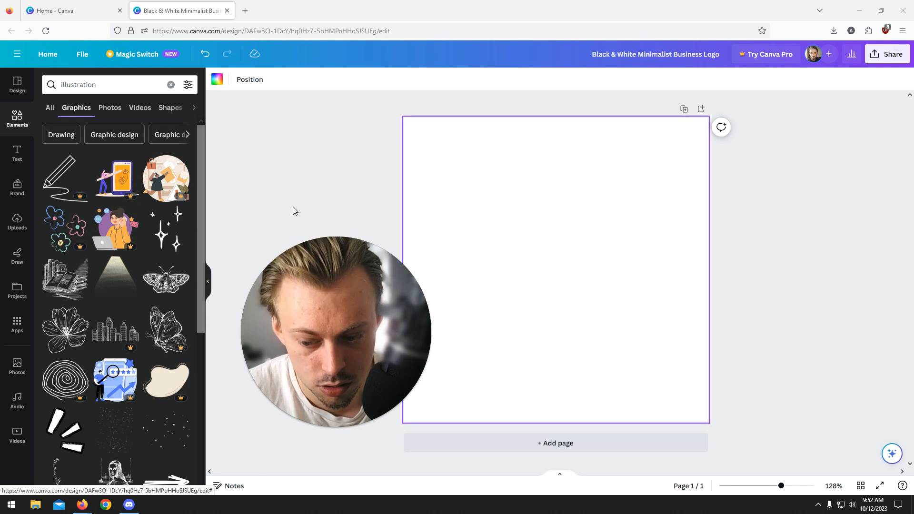
{"action": "mouse_move", "coordinate": [814, 331]}
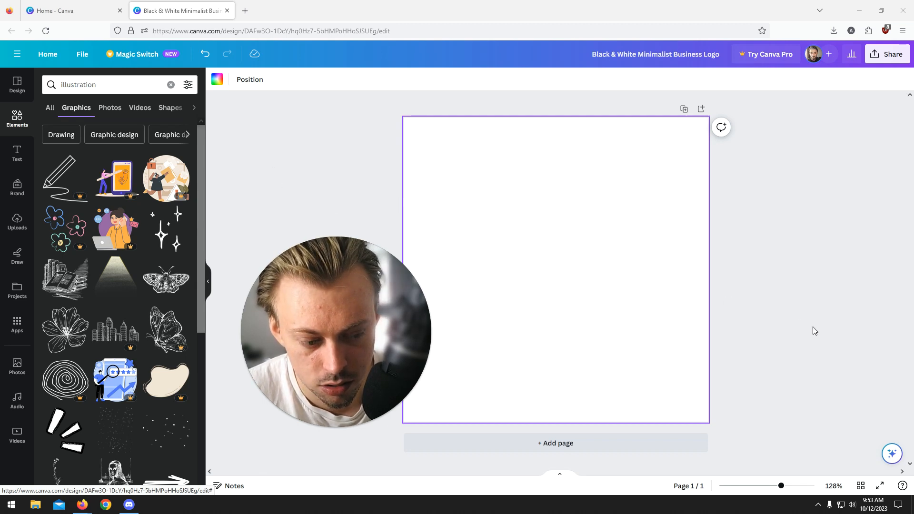